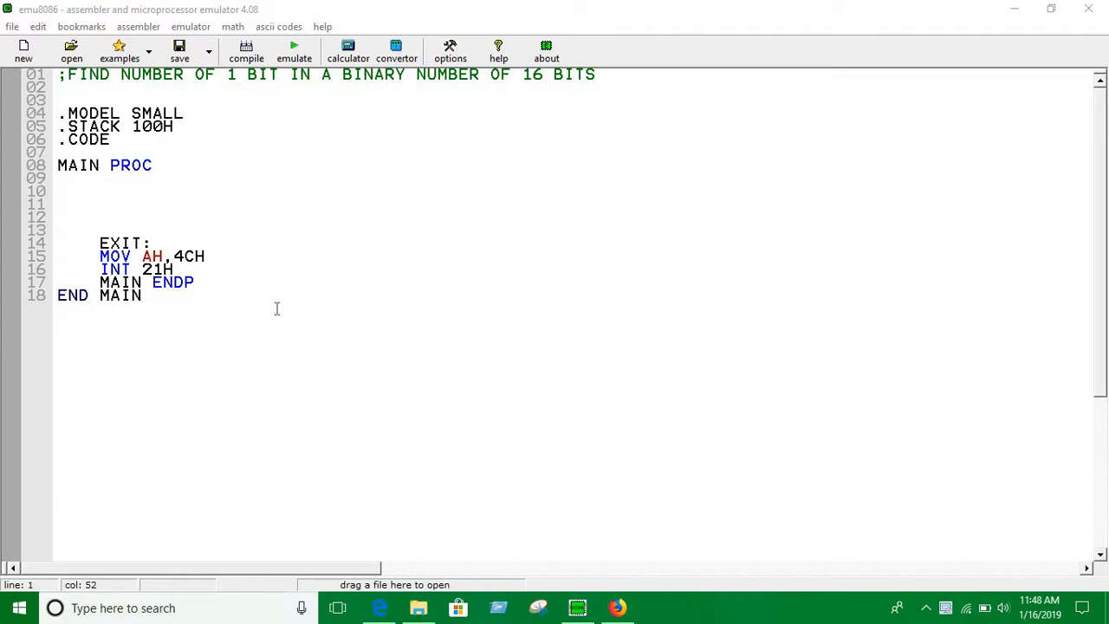
mouse_move(318, 259)
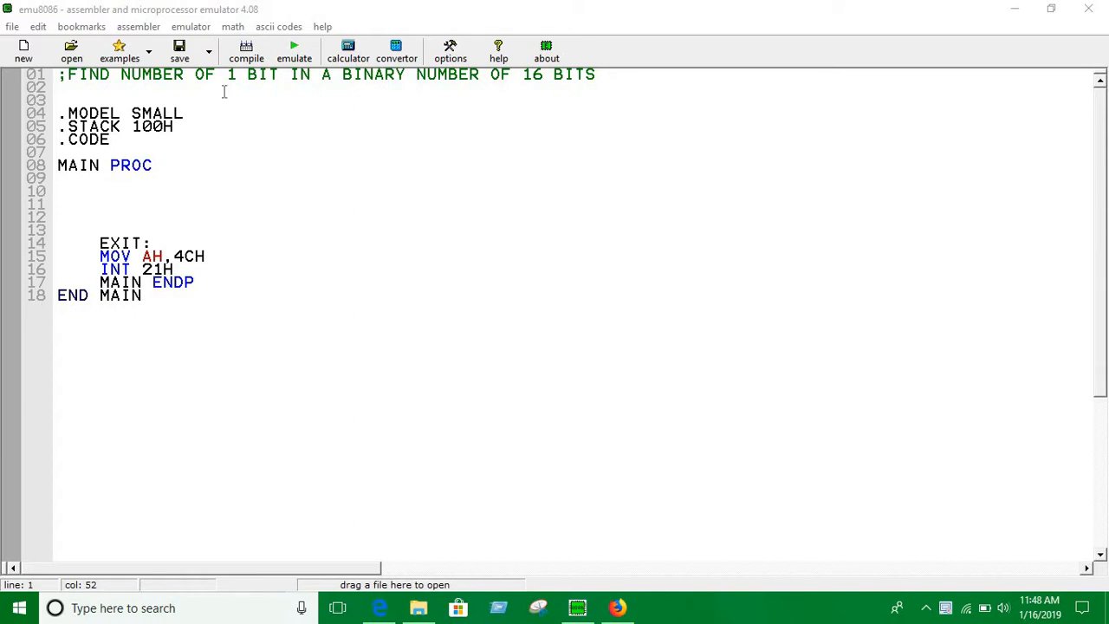
mouse_move(94, 181)
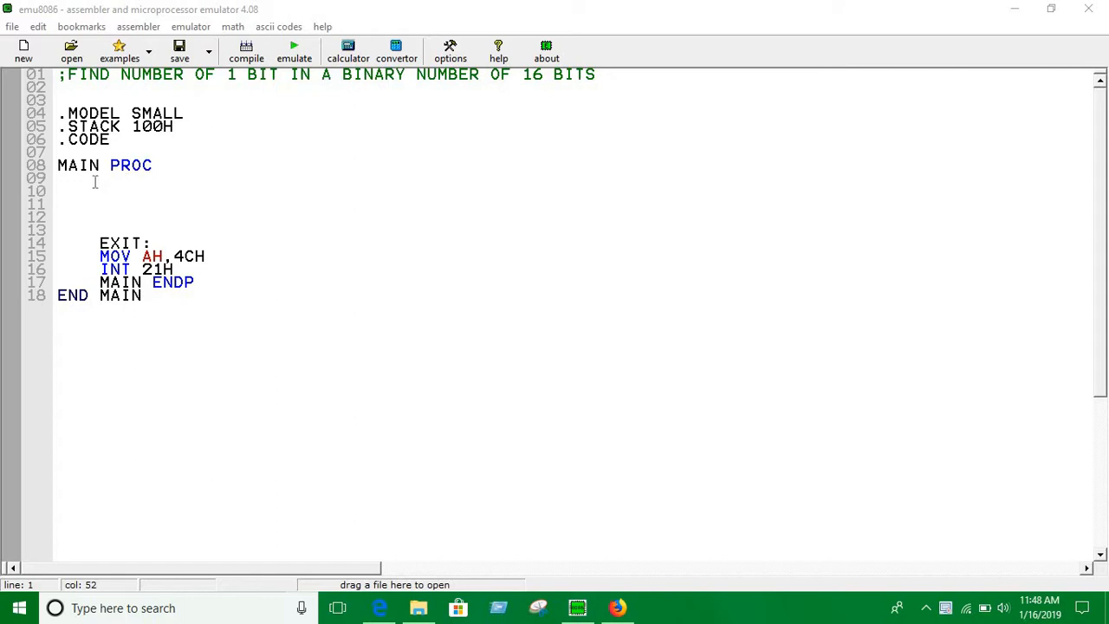
Insert a blank line right below MAIN PROC for the program code
click(90, 191)
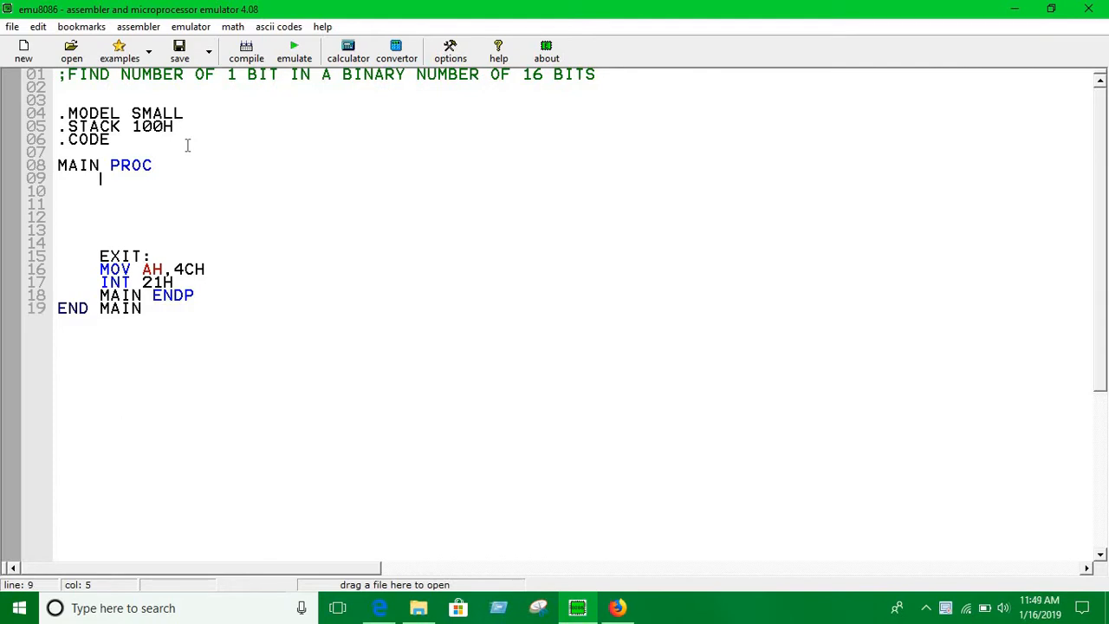
text(MOV B)
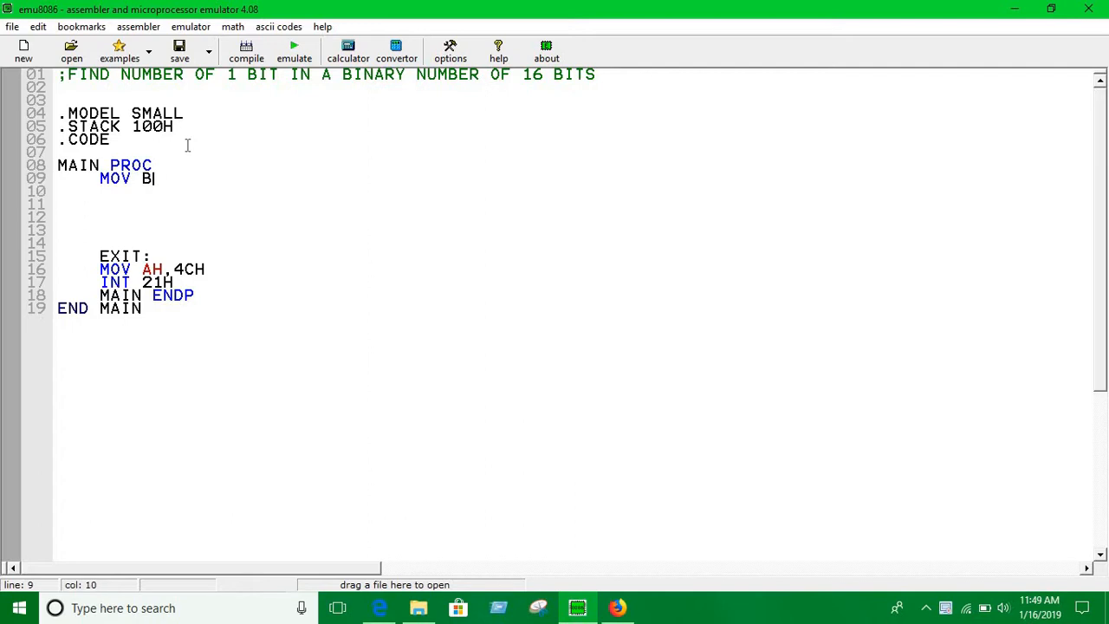
text(X,)
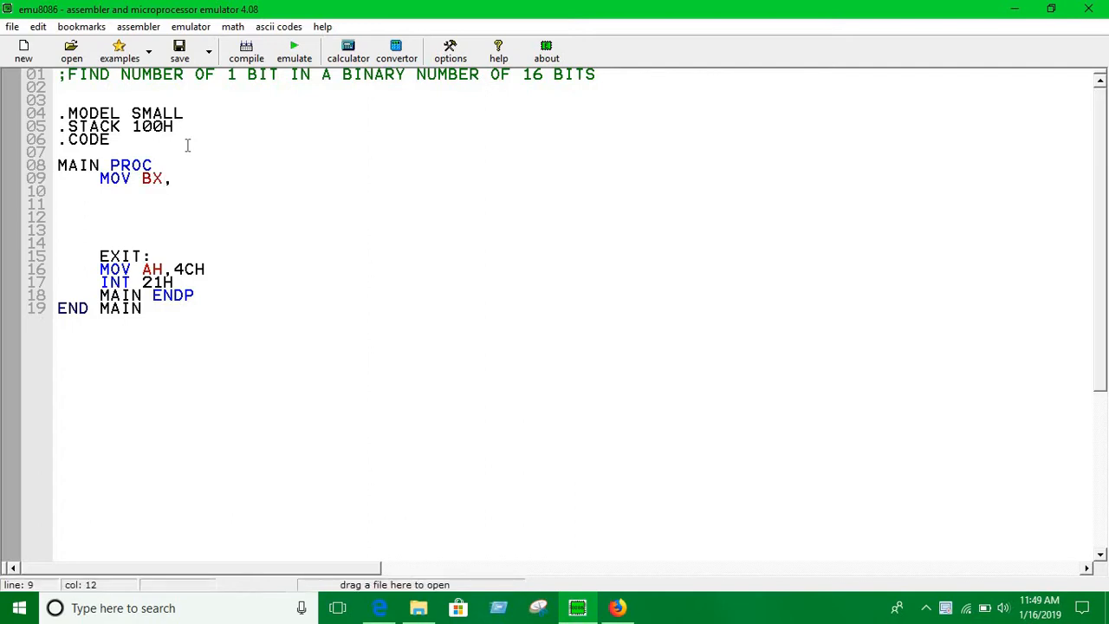
key(Backspace)
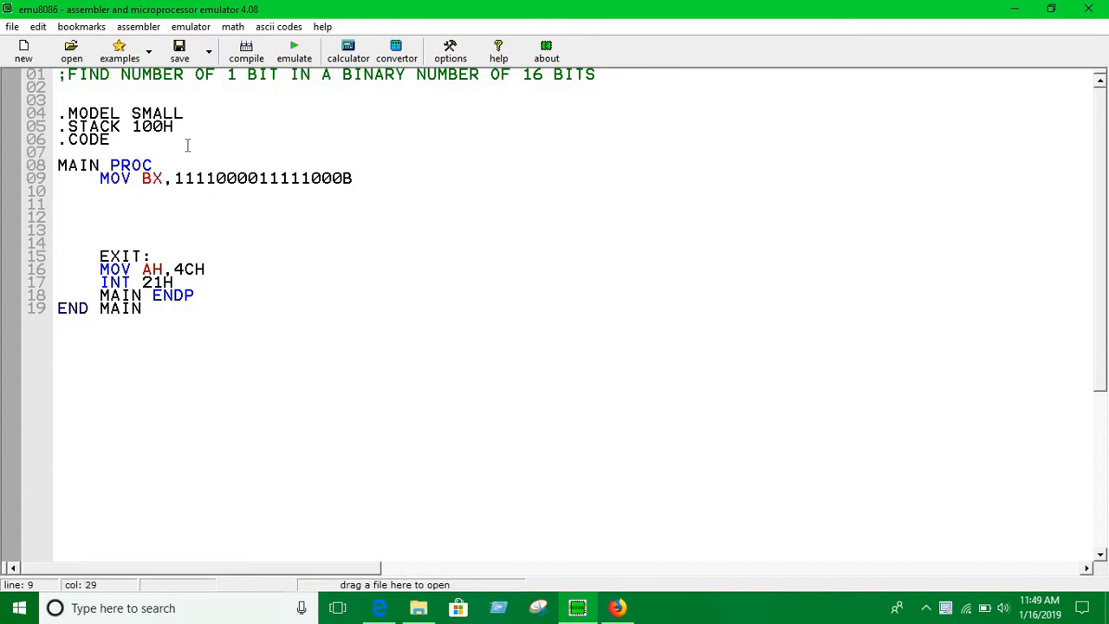
click(362, 166)
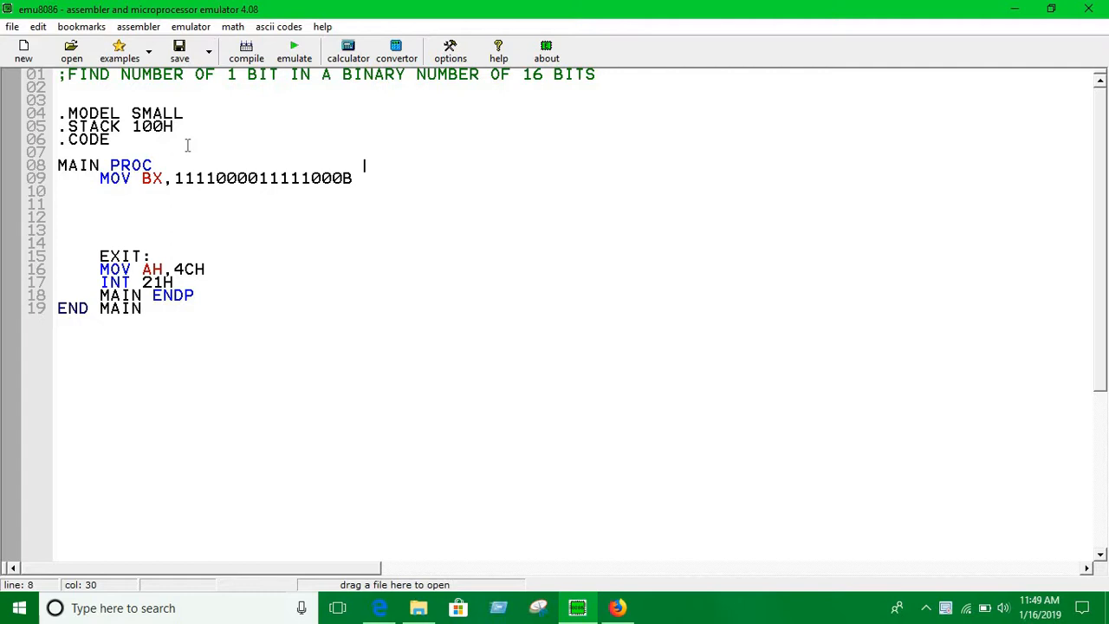
key(enter)
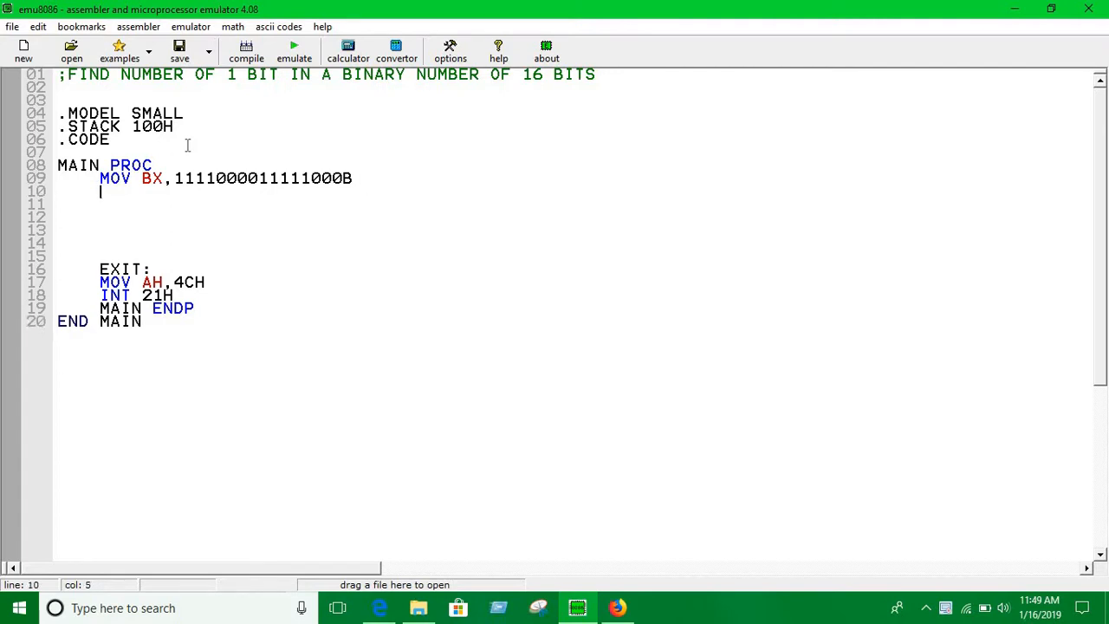
Add MOV CX,16 as the loop counter, followed by the TOP: label
text(MOV)
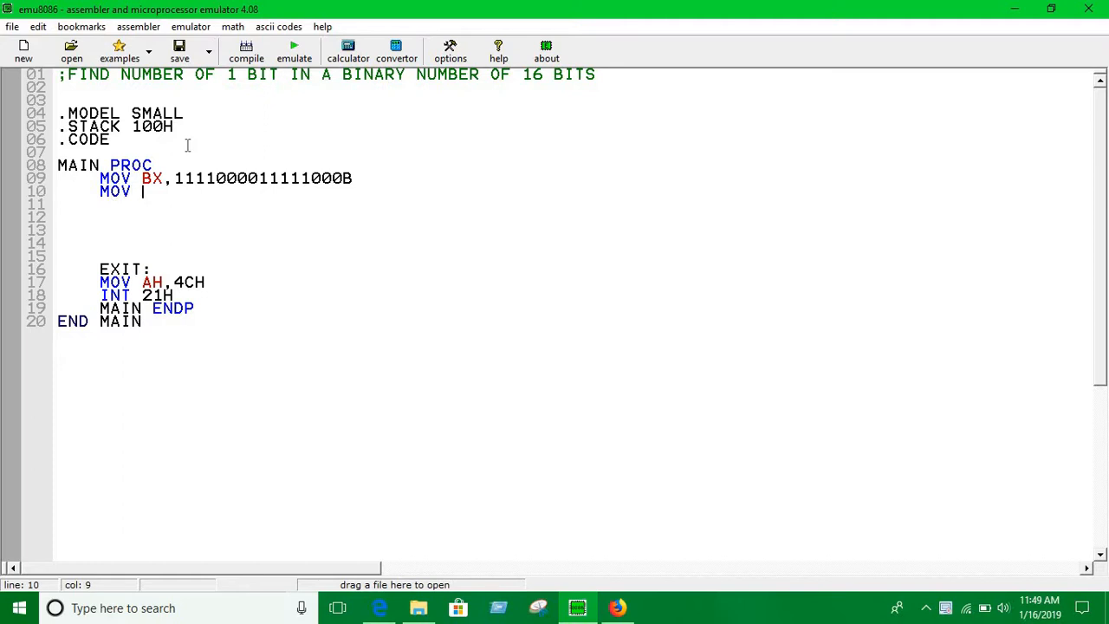
text(CX,)
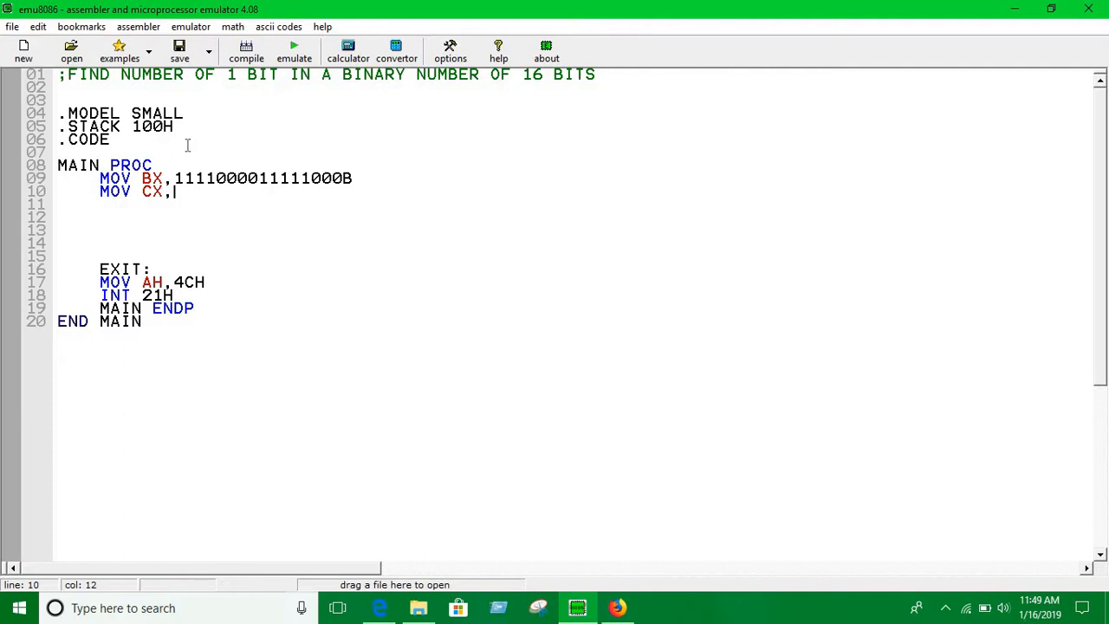
text(16)
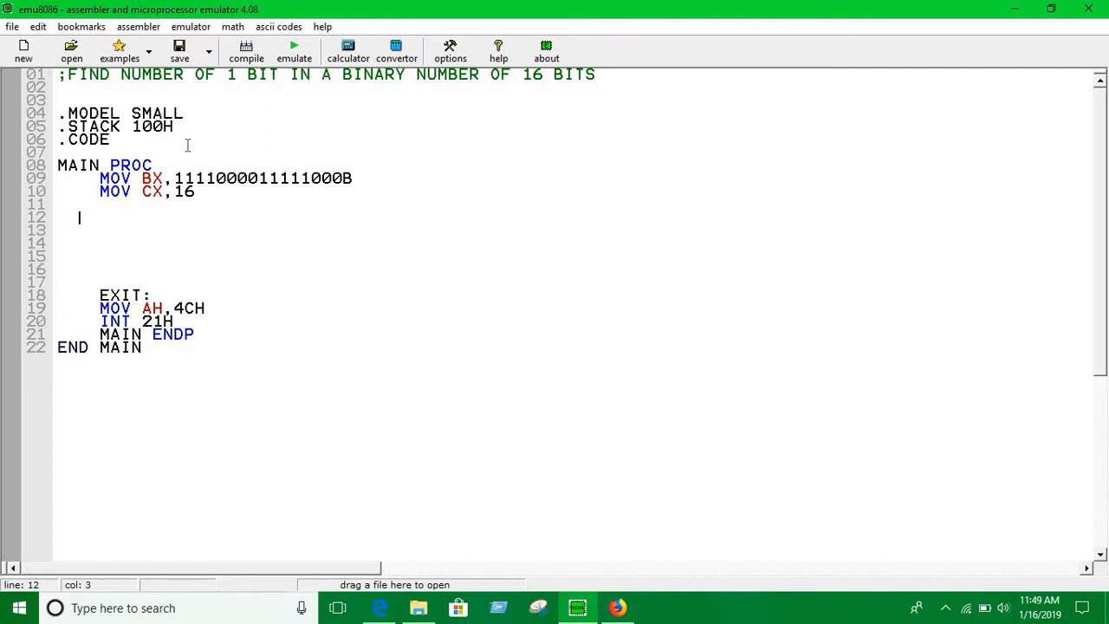
text(TOP:)
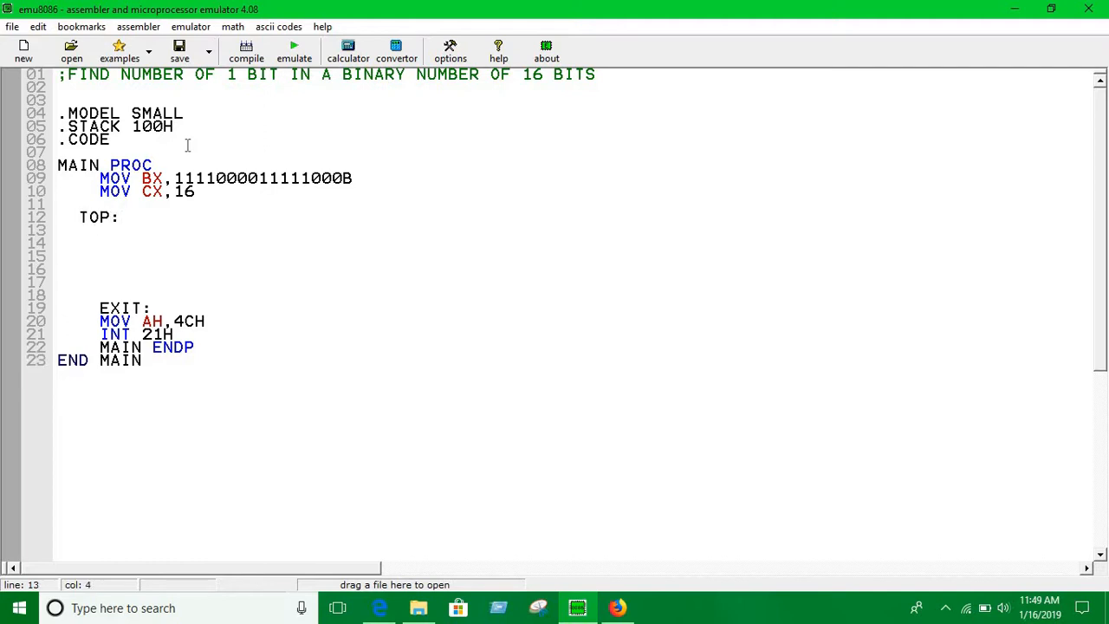
Start the TOP loop body with the instruction ROL BX,1
text(ROL)
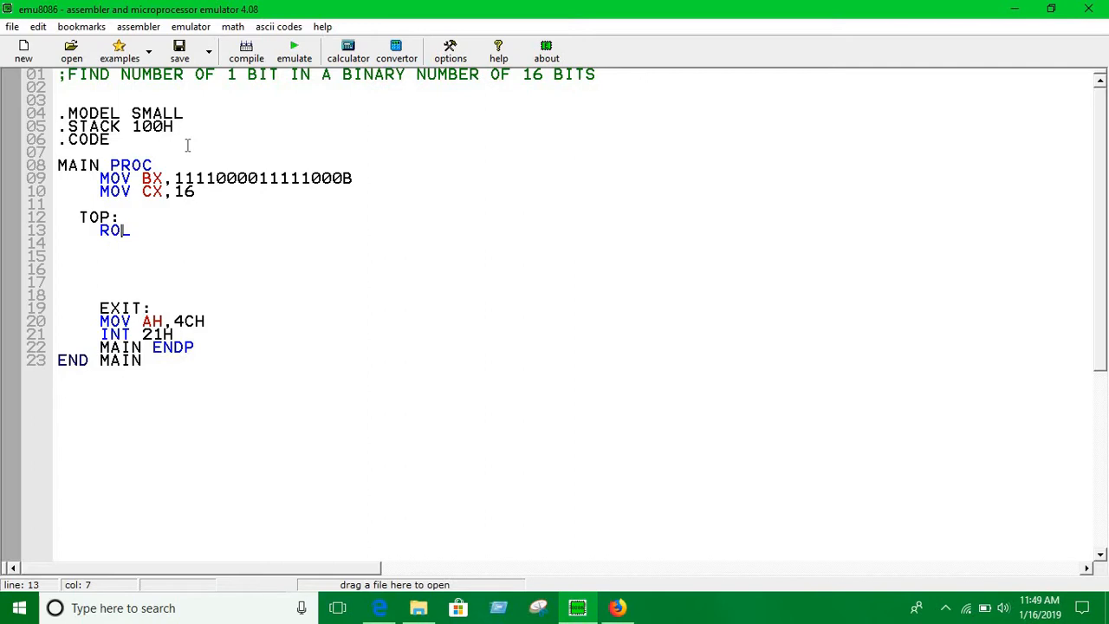
text(L)
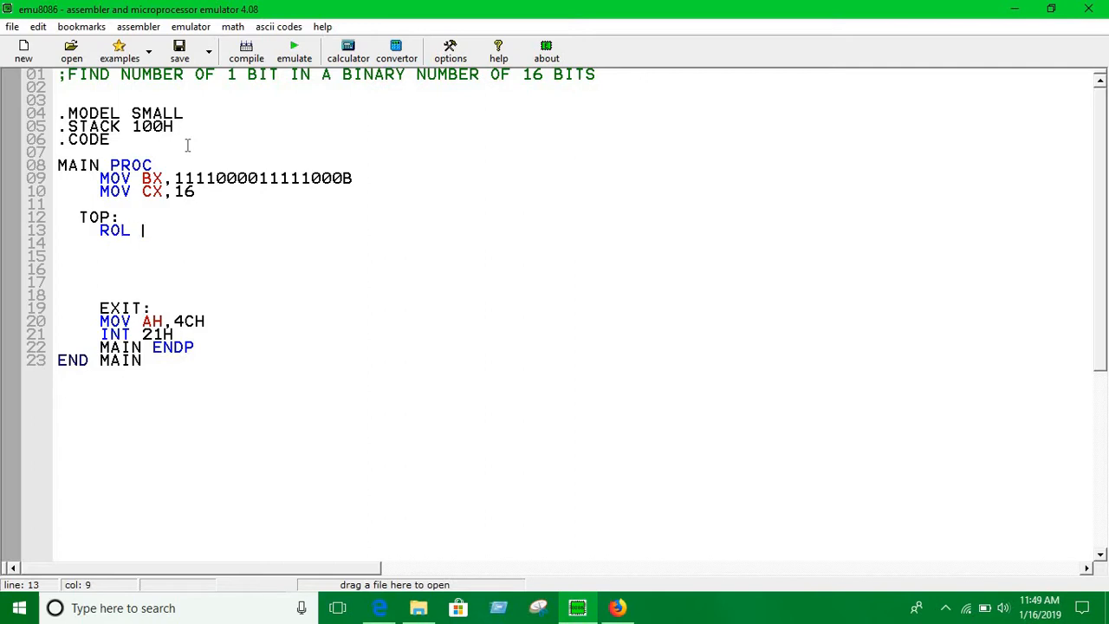
text(BX)
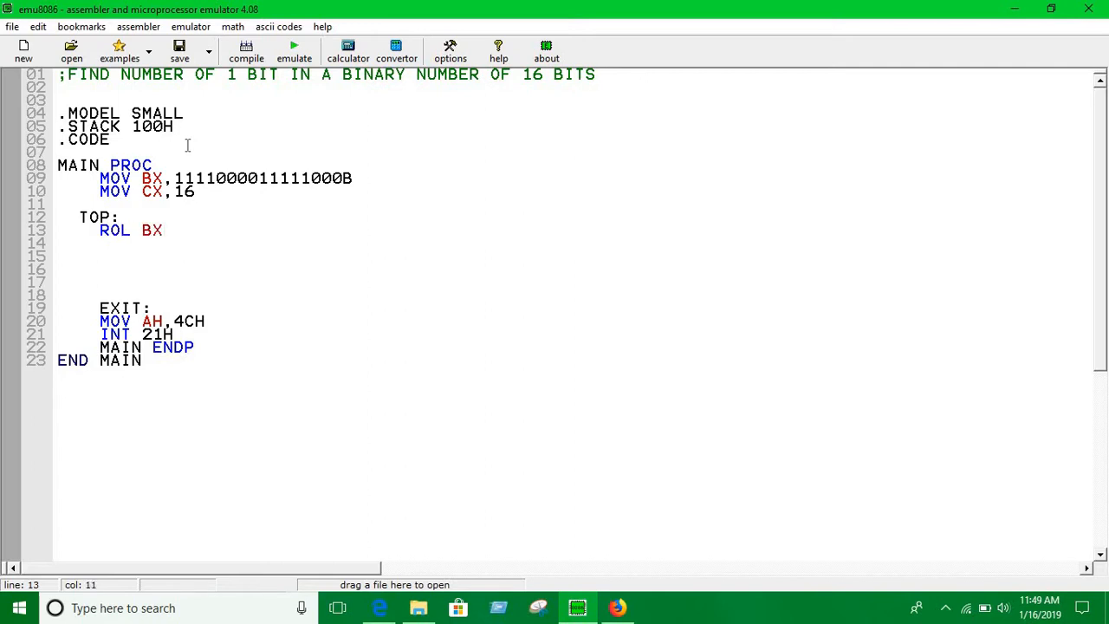
text(, 1)
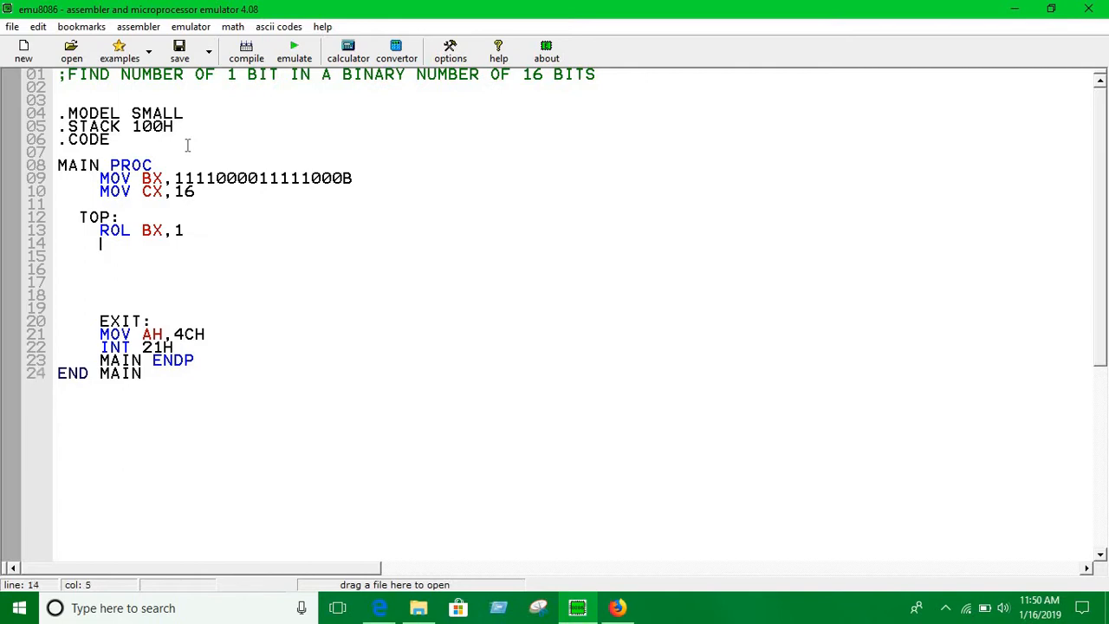
Add JNC NEXT, the NEXT: label, and INC AX for each carried-out bit
text(JN)
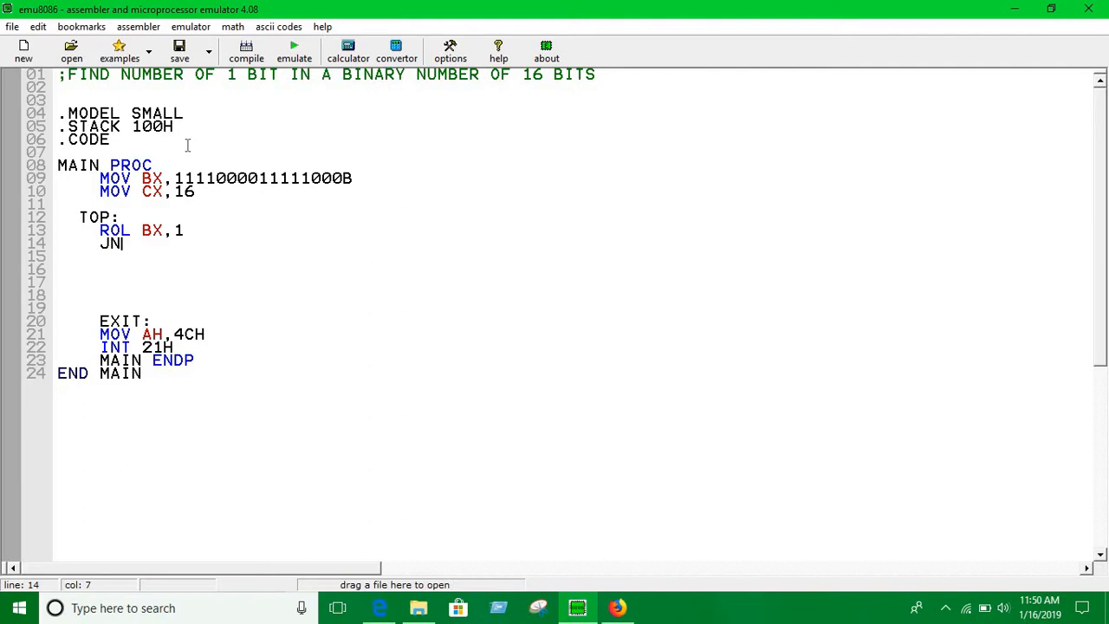
text(C)
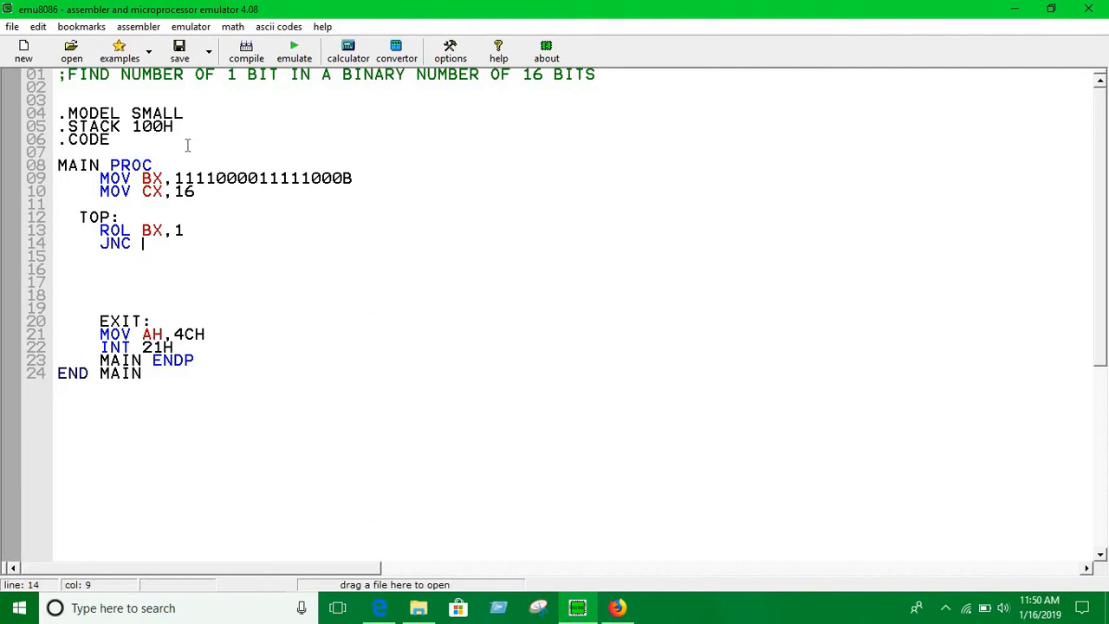
text(NEX)
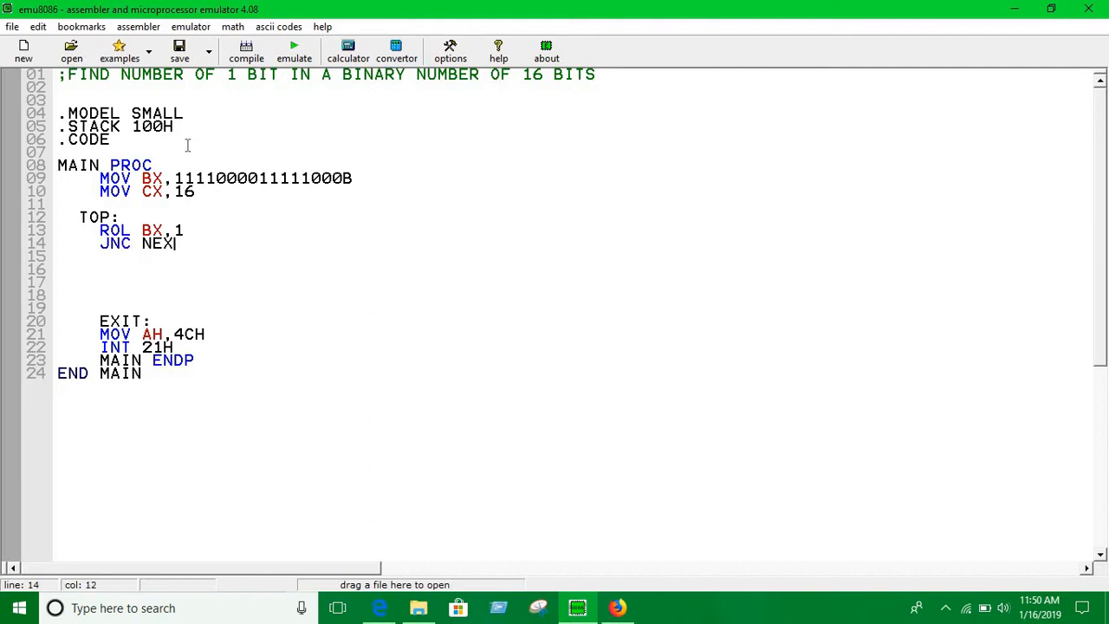
text(T)
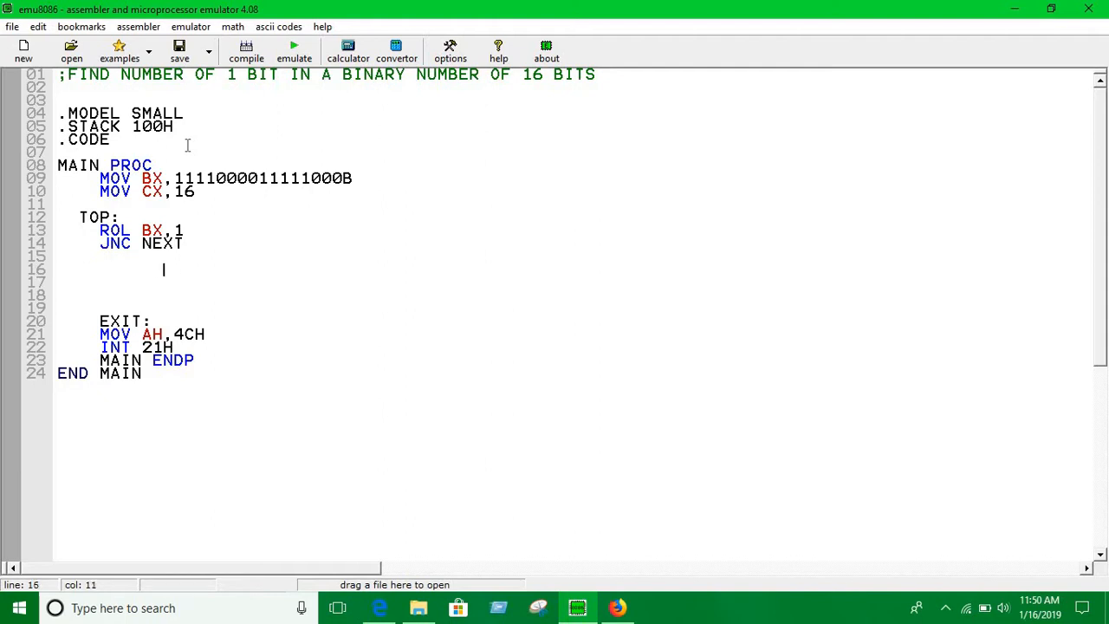
text(NE)
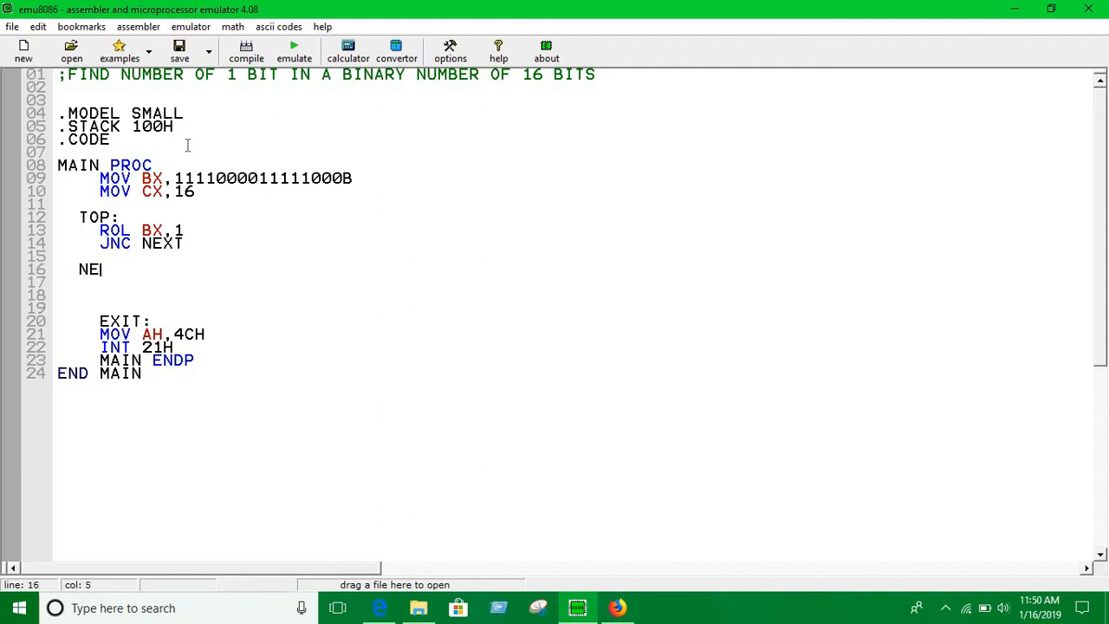
text(XT:)
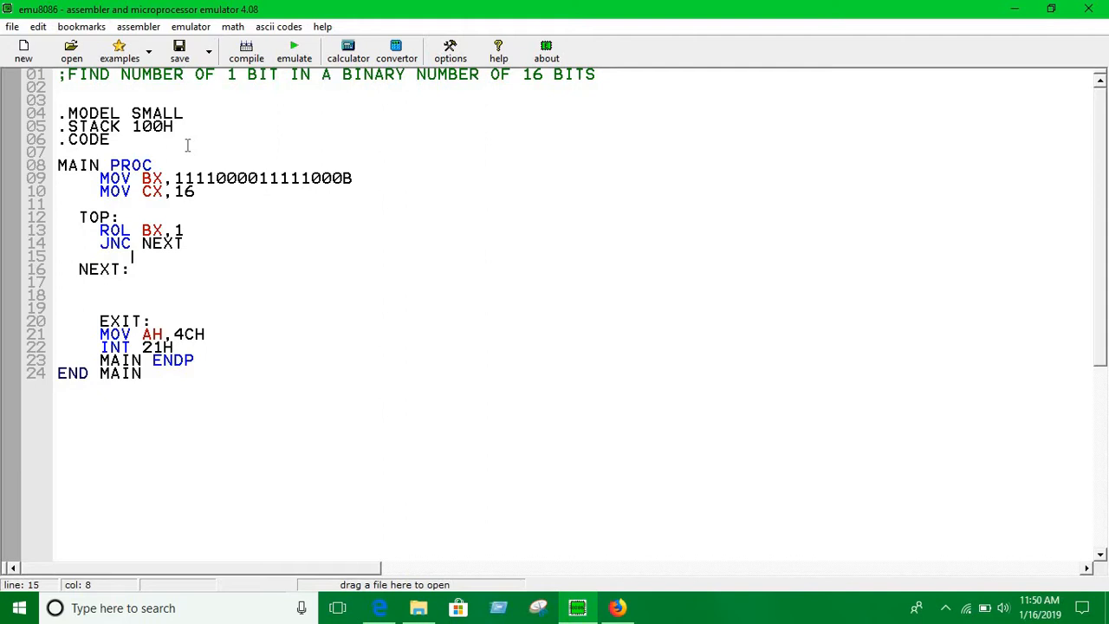
key(enter)
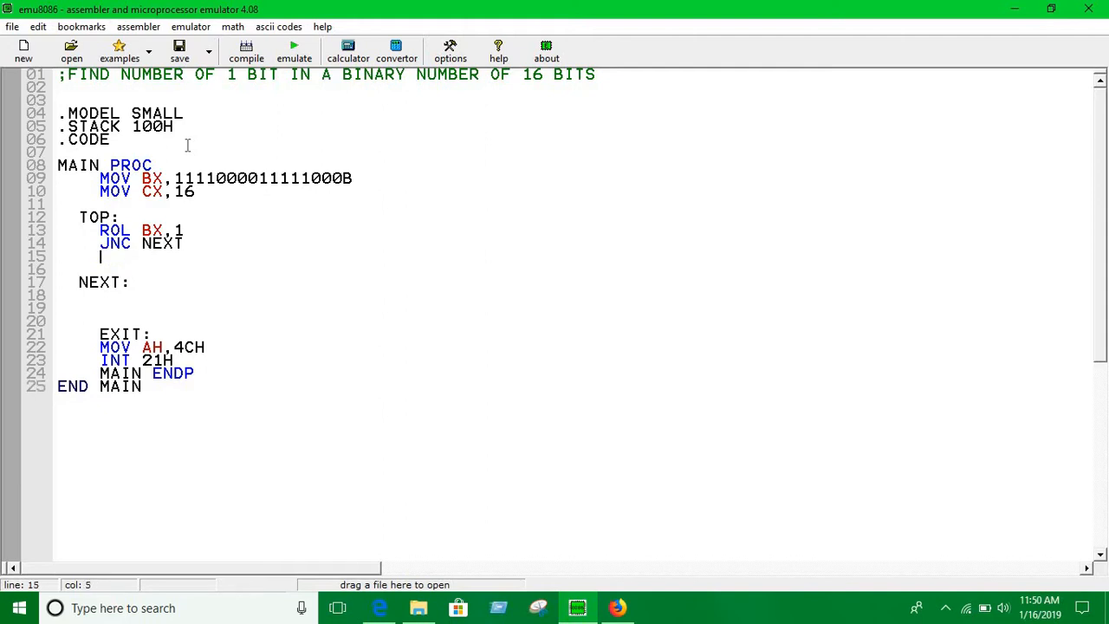
text(INC)
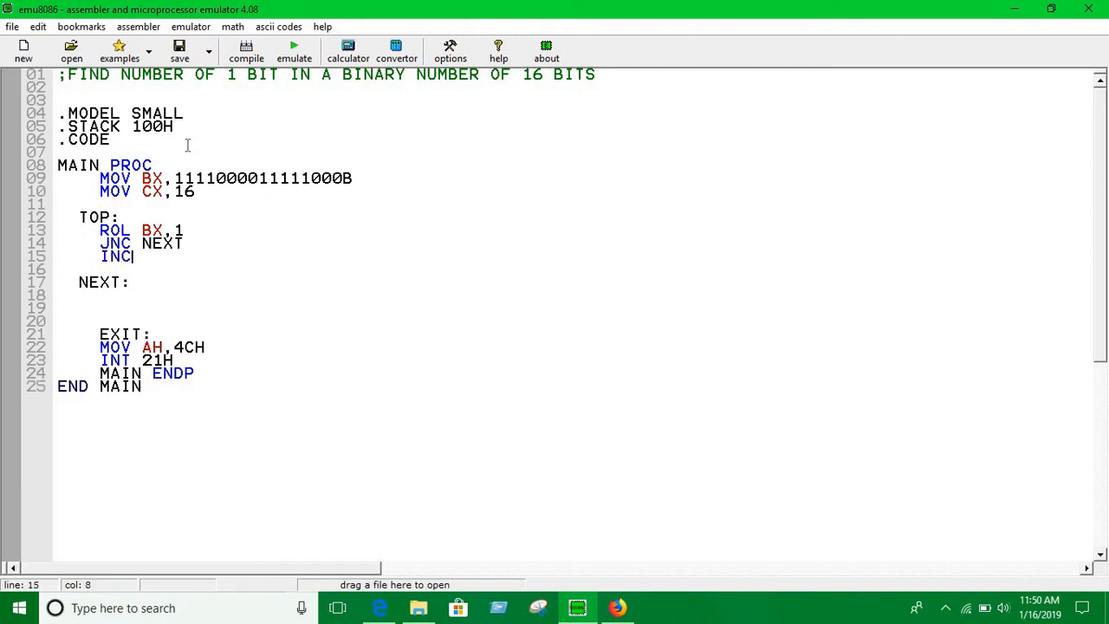
text(AX)
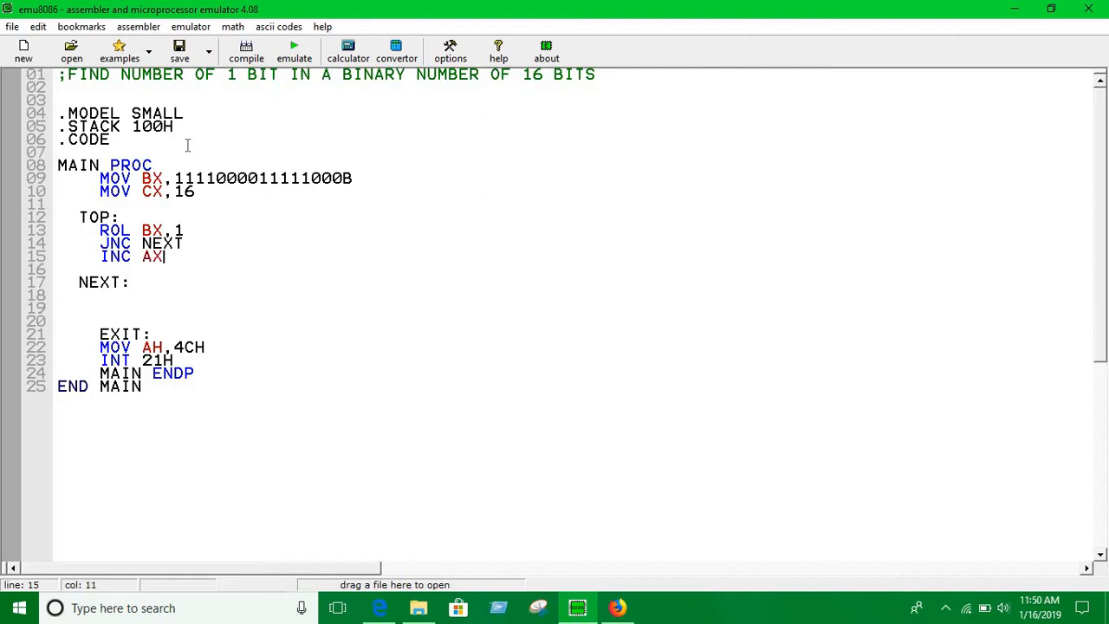
Initialise AX with MOV AX,0 after the MOV CX,16 line
click(235, 177)
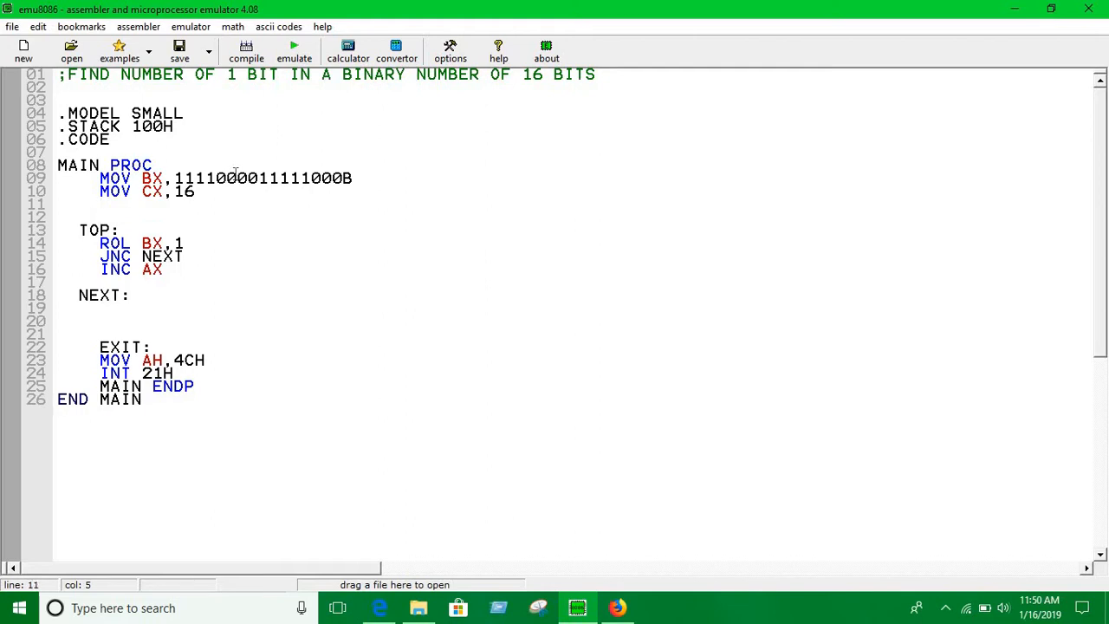
text(MOV)
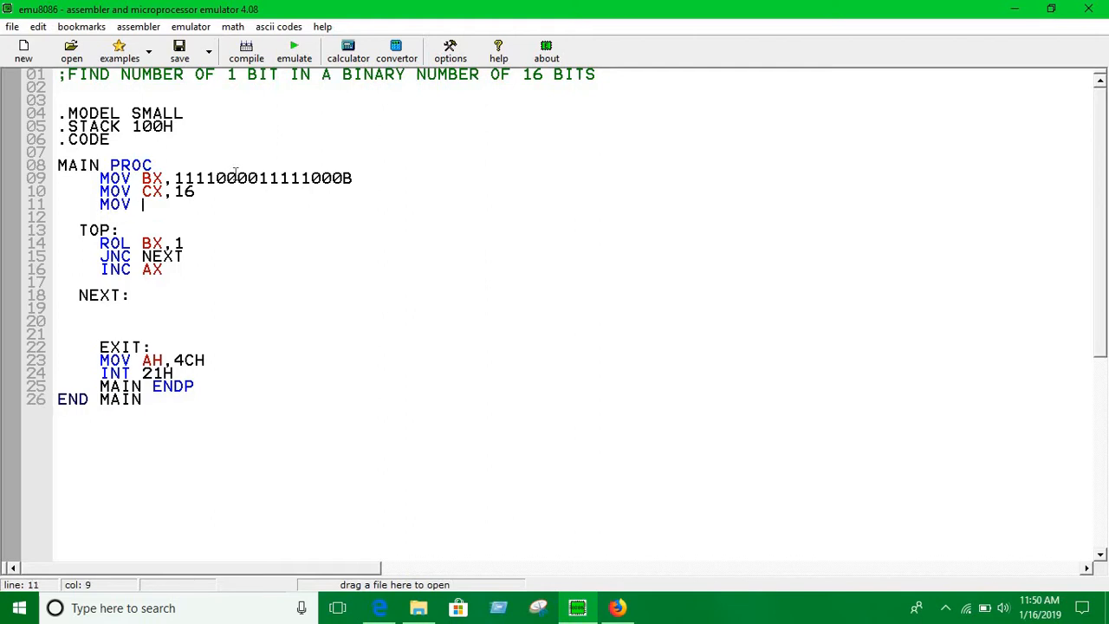
text(AX,0)
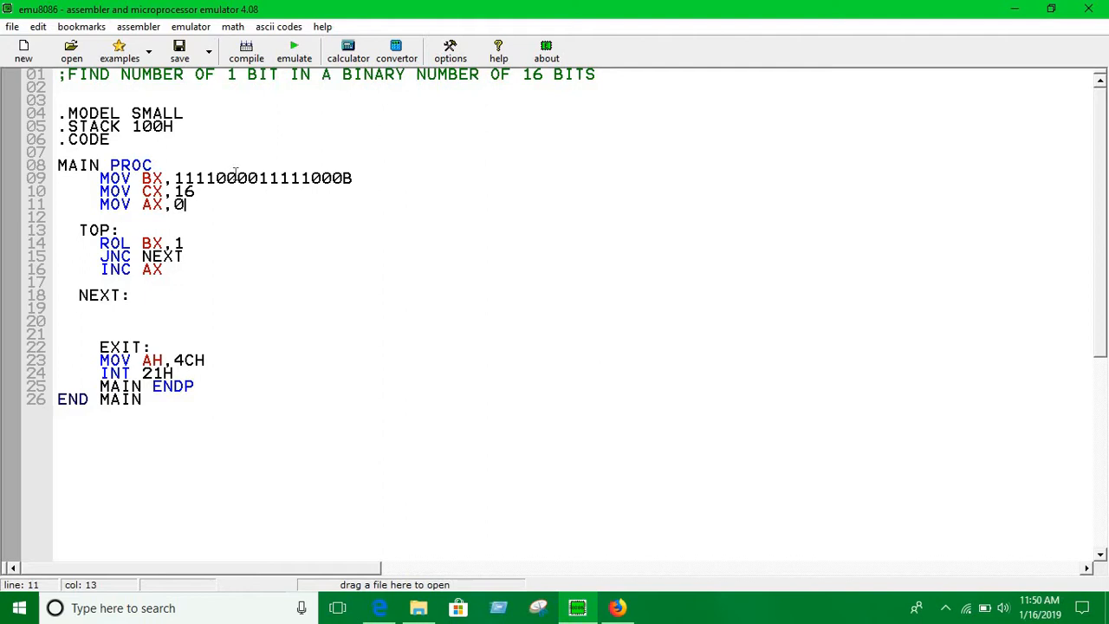
Write LOOP TOP on the line under NEXT: and select within the INC AX line
click(185, 309)
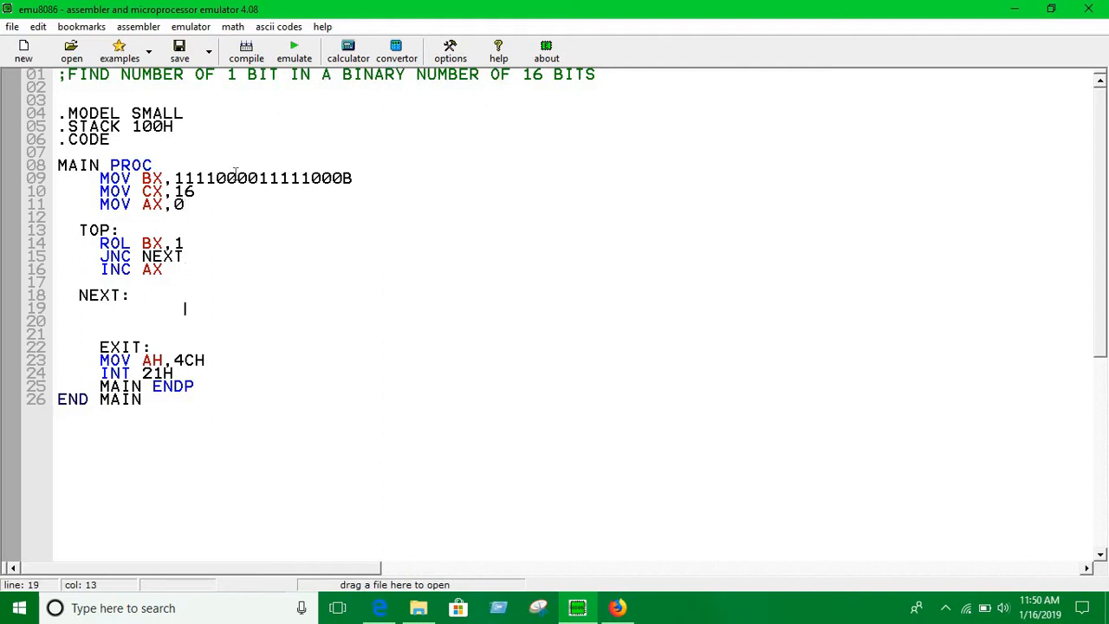
click(99, 309)
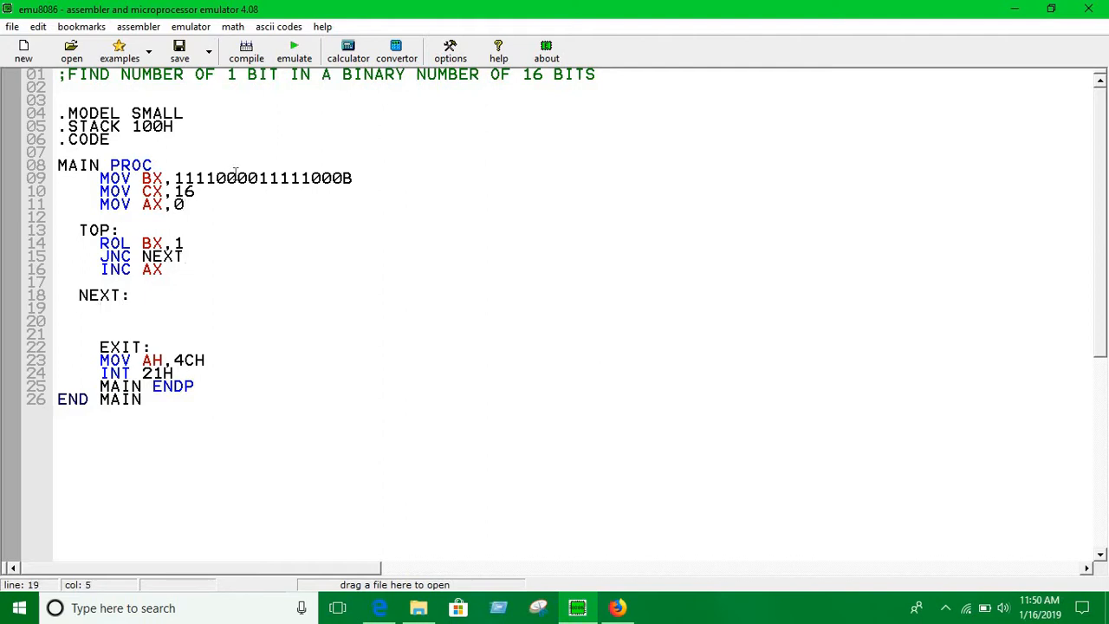
text(LOOP)
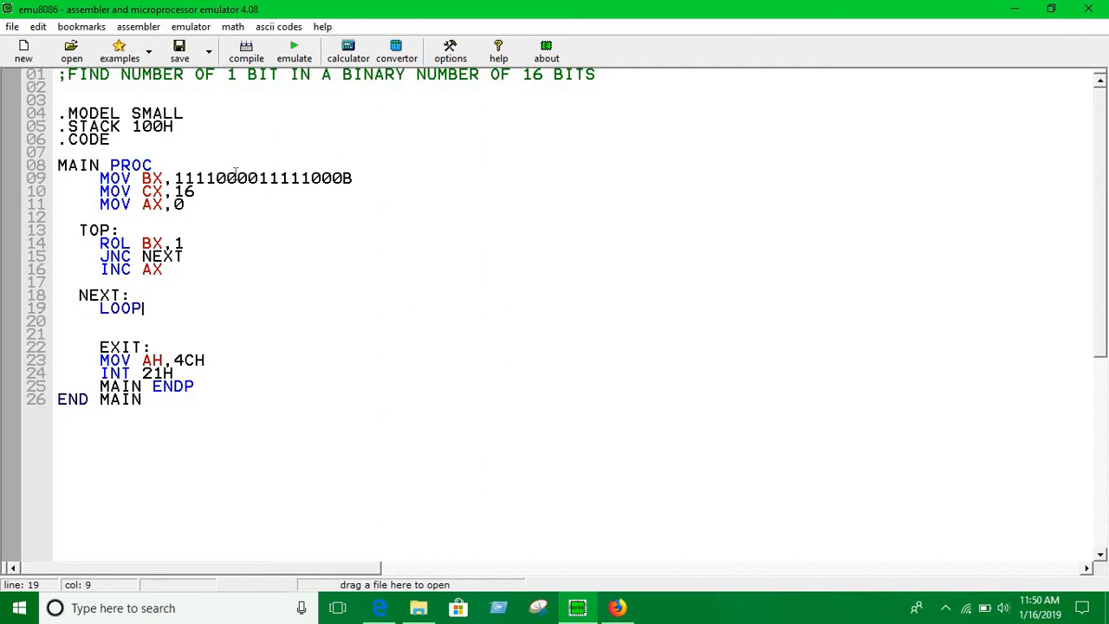
text(TOP)
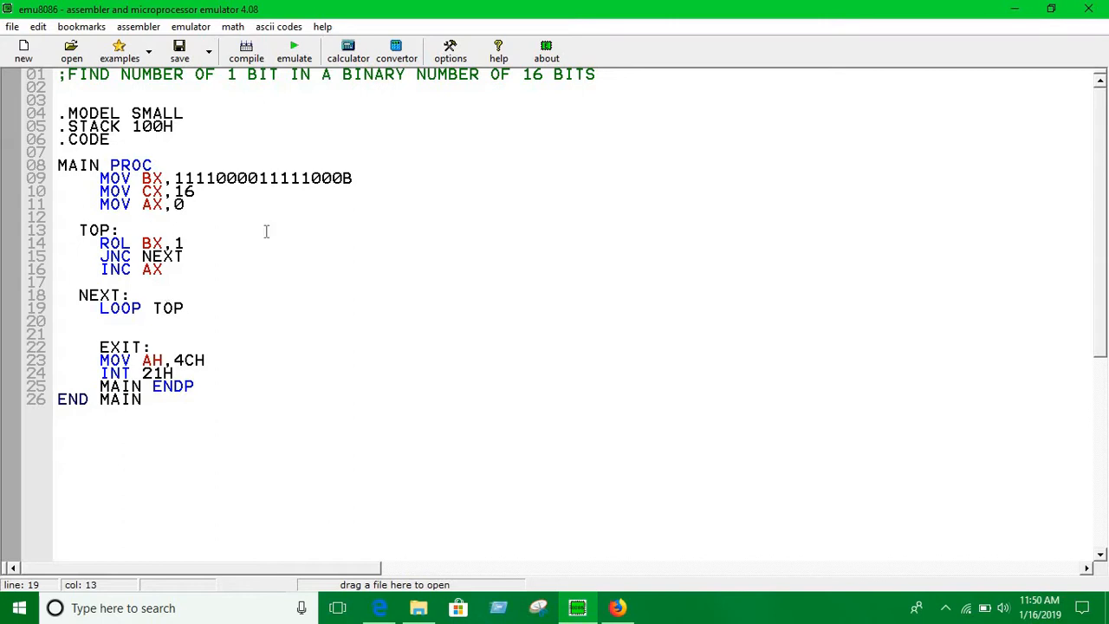
click(143, 270)
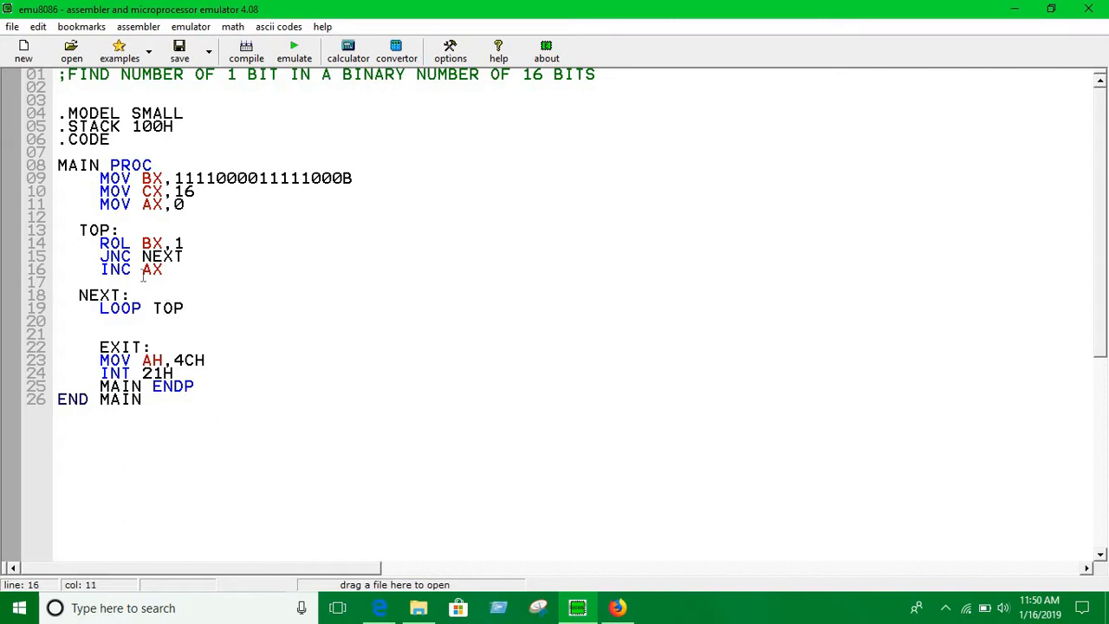
double_click(115, 270)
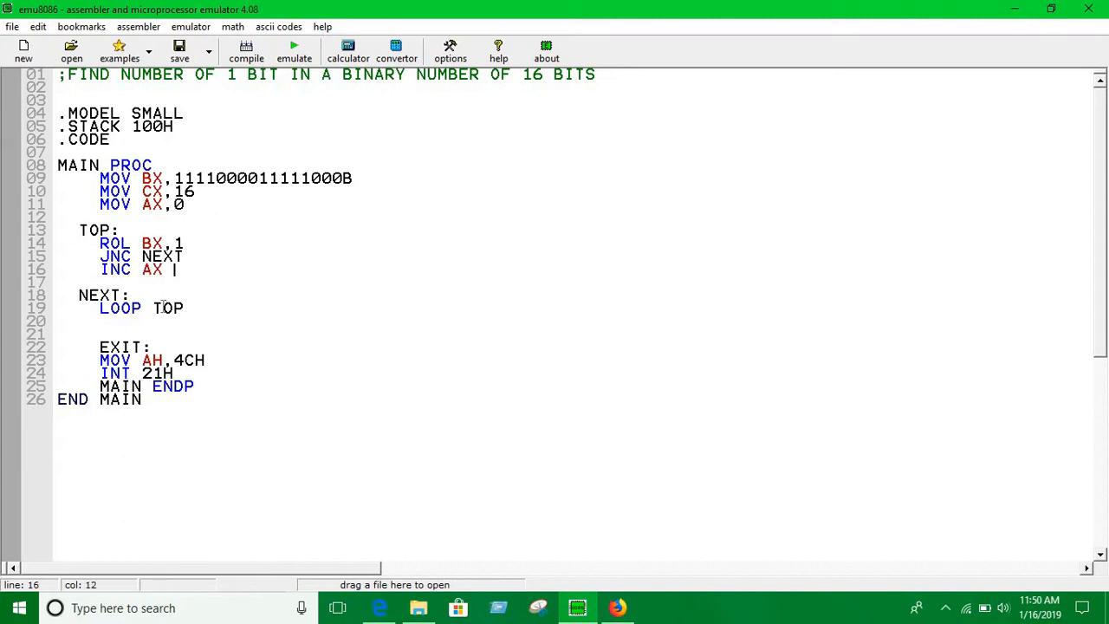
After LOOP TOP, add MOV AH,2, ADD AX,48, MOV DX,AX and INT 21H
click(106, 326)
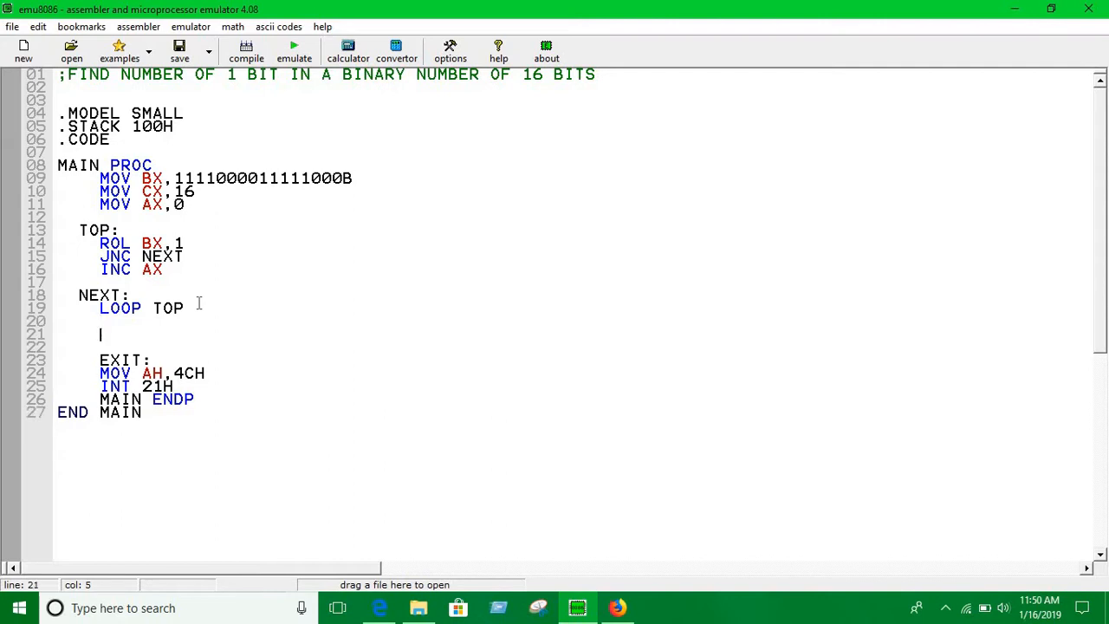
text(MOV A)
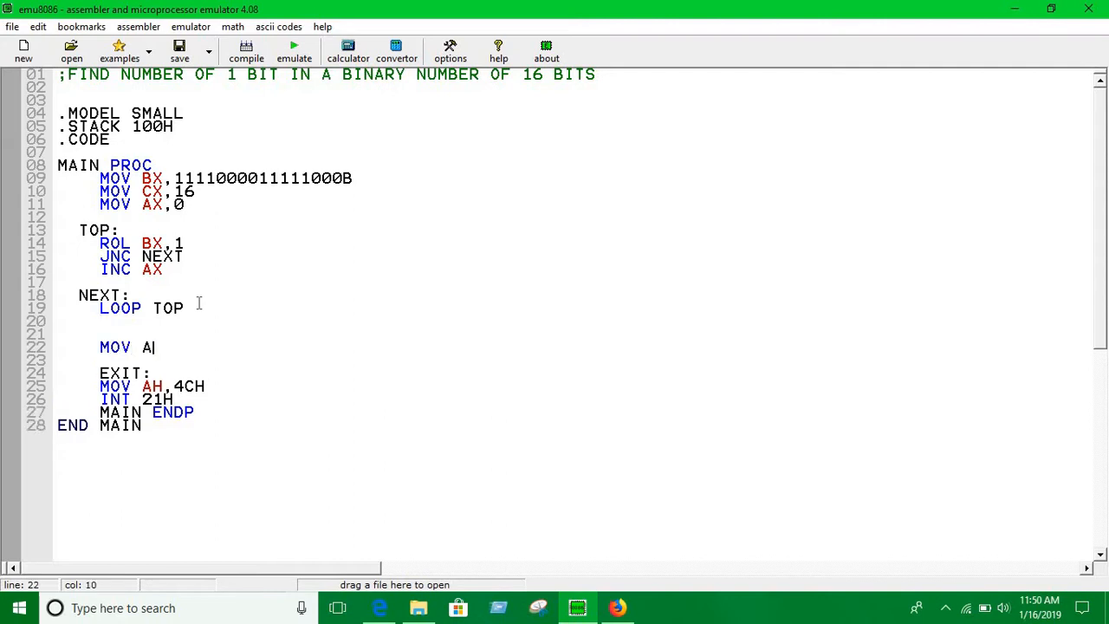
text(H,2)
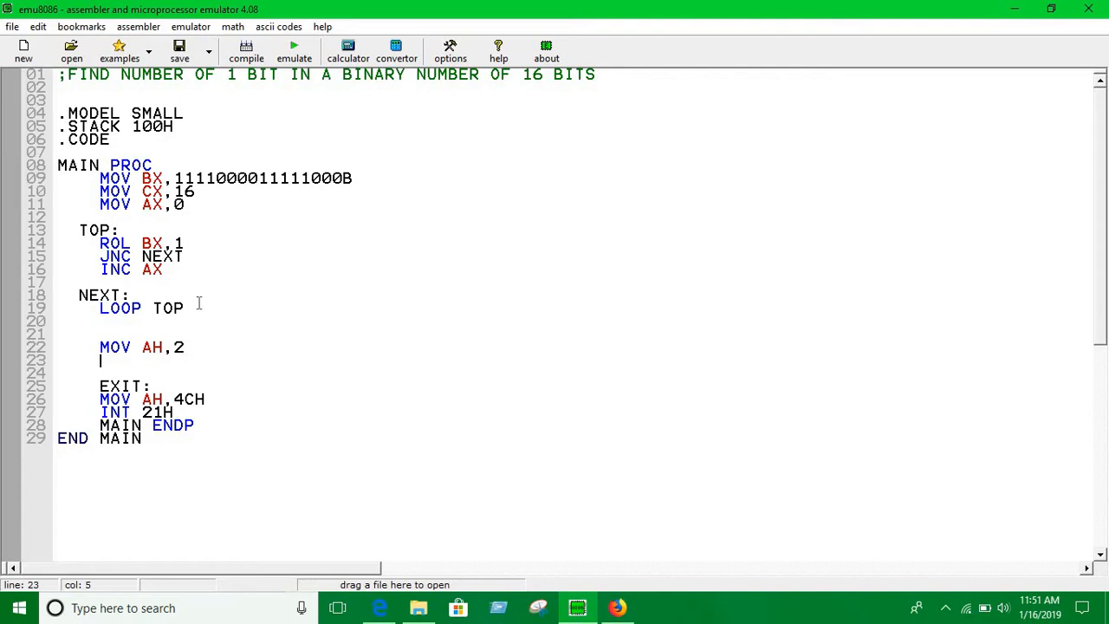
text(A)
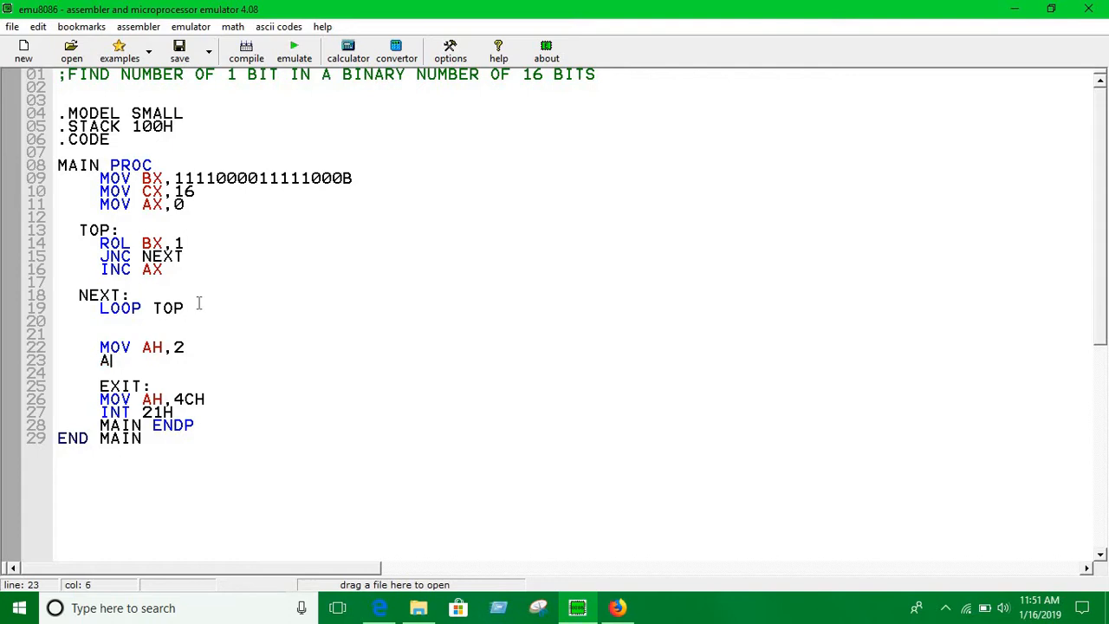
text(DDN)
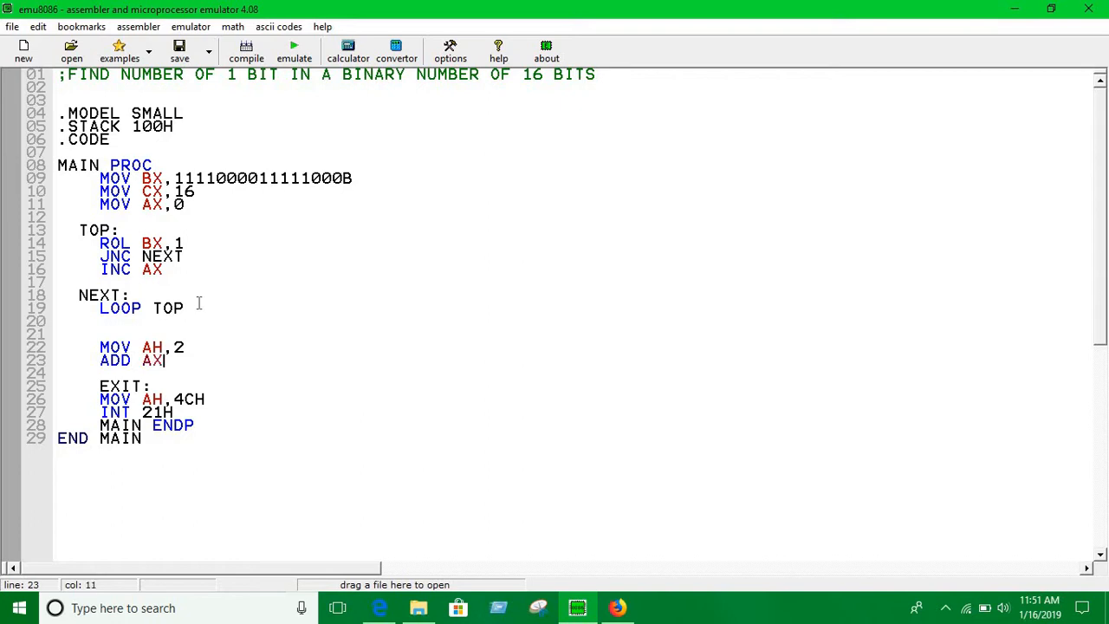
text(,48)
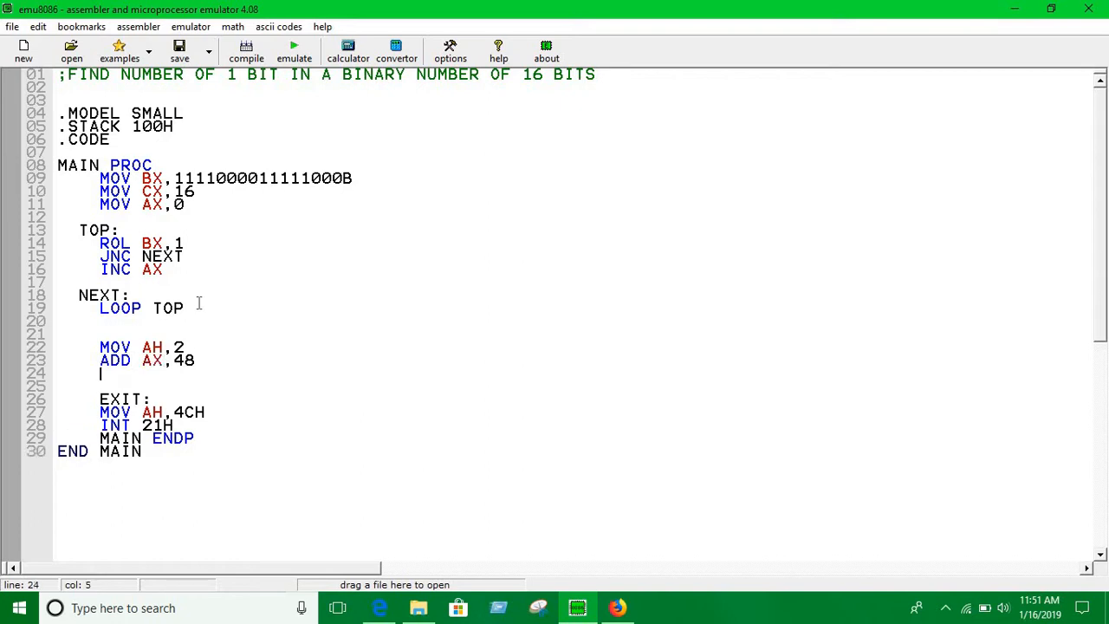
text(MOV DX)
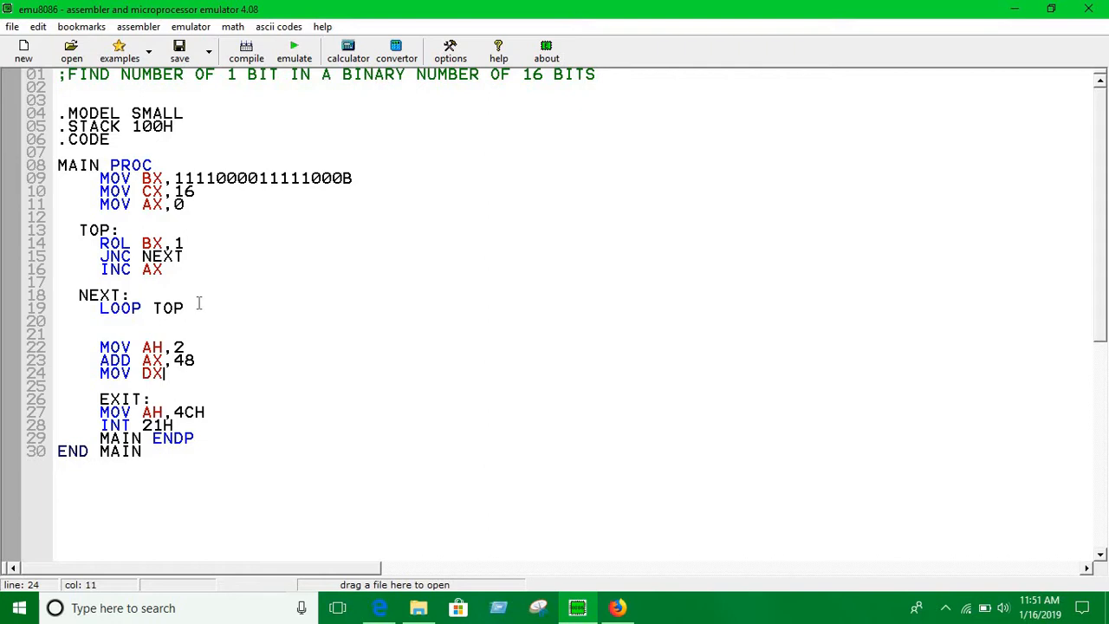
text(,AX)
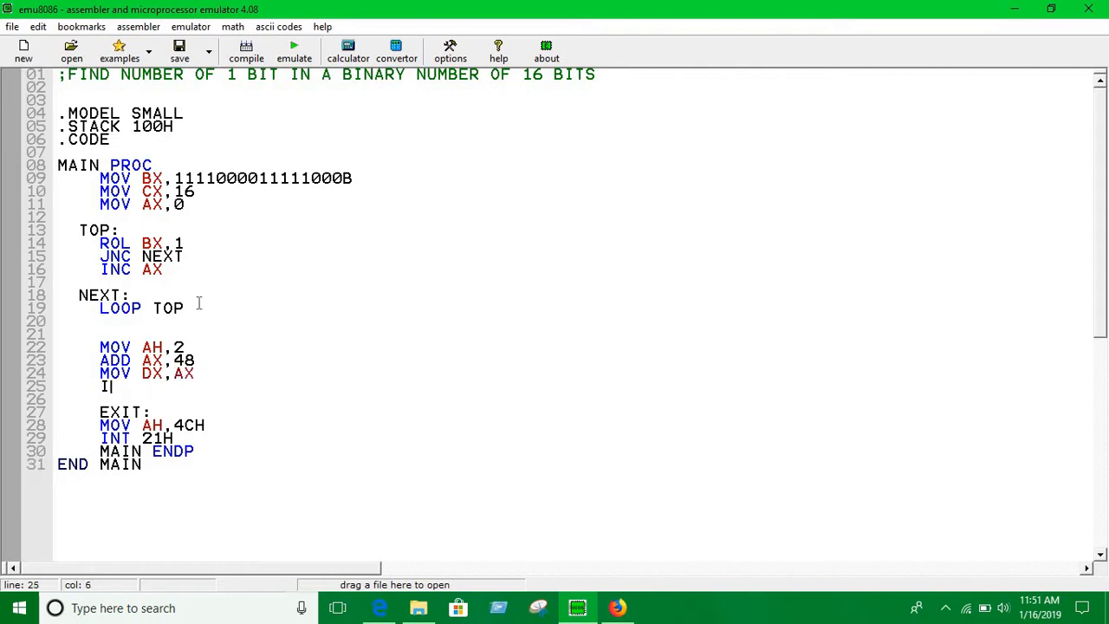
text(NT 21H)
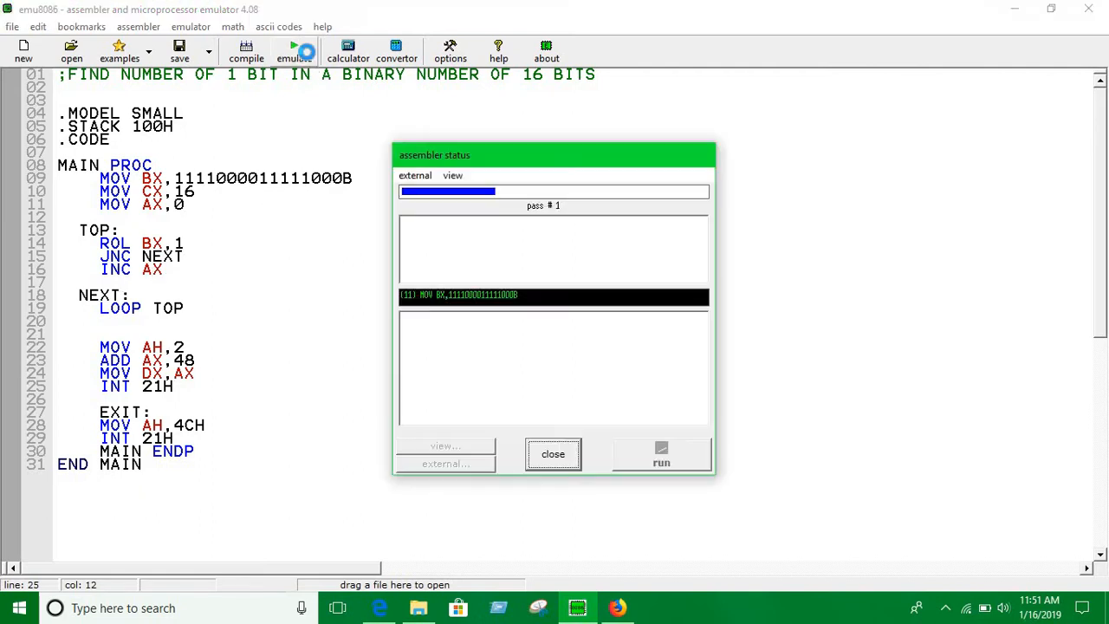
Assemble the program with Emulate and run it in the emulator
click(661, 455)
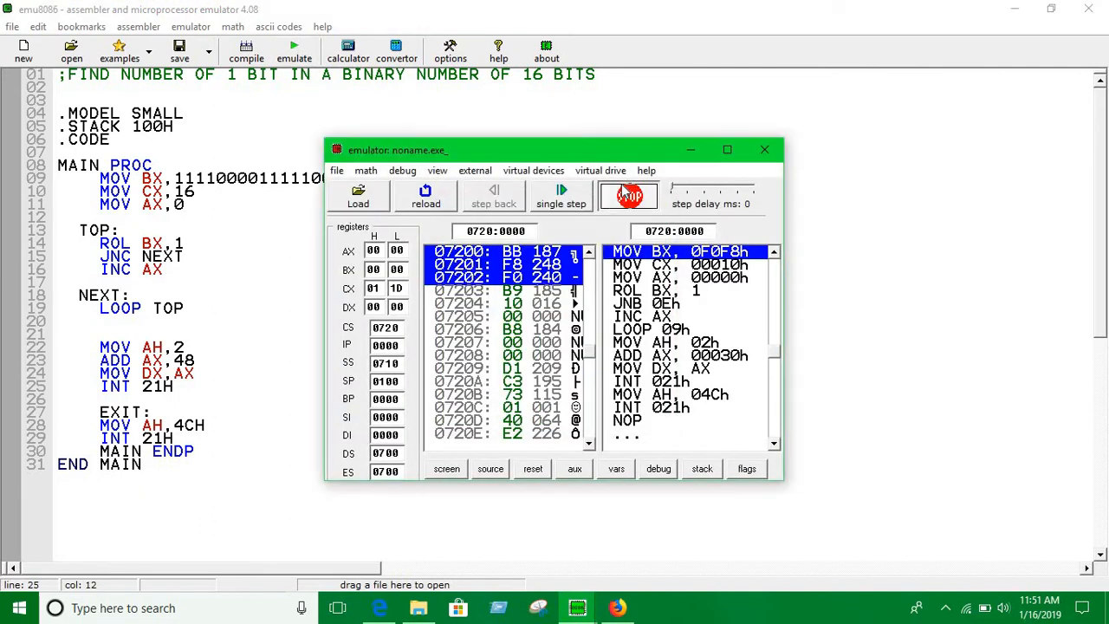
click(628, 195)
text(0)
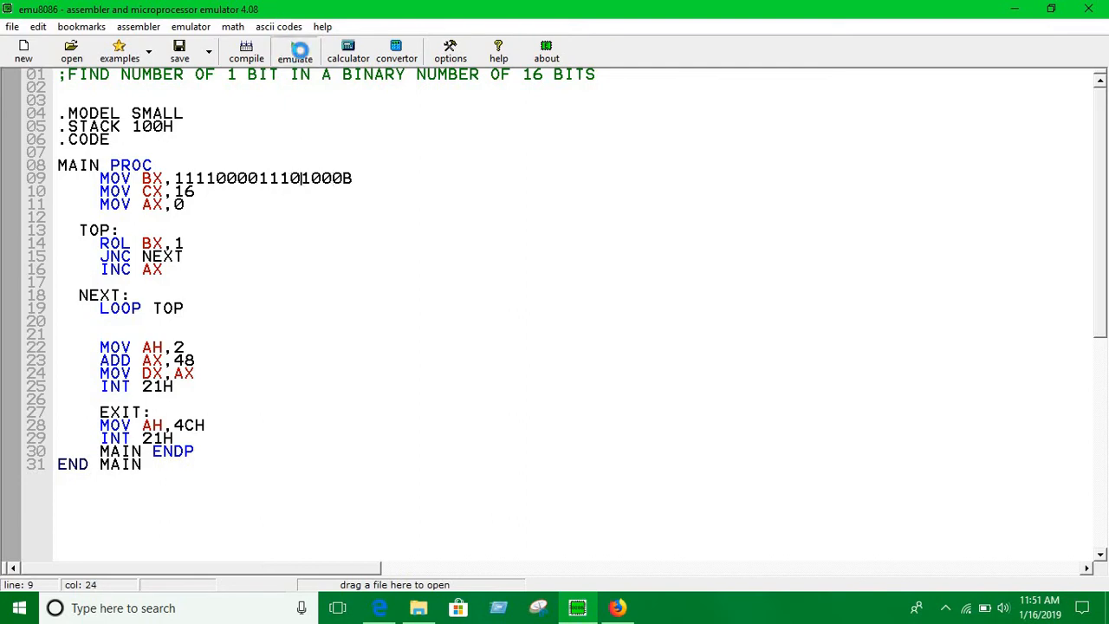
Re-emulate and run the edited program, then dismiss the completion message
click(294, 52)
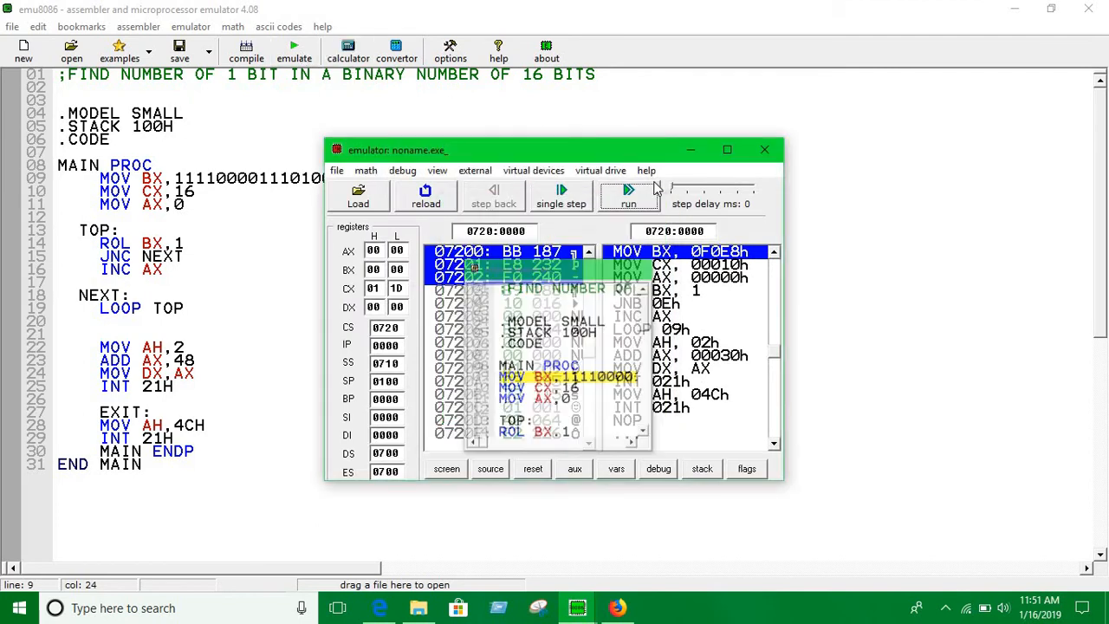
click(628, 195)
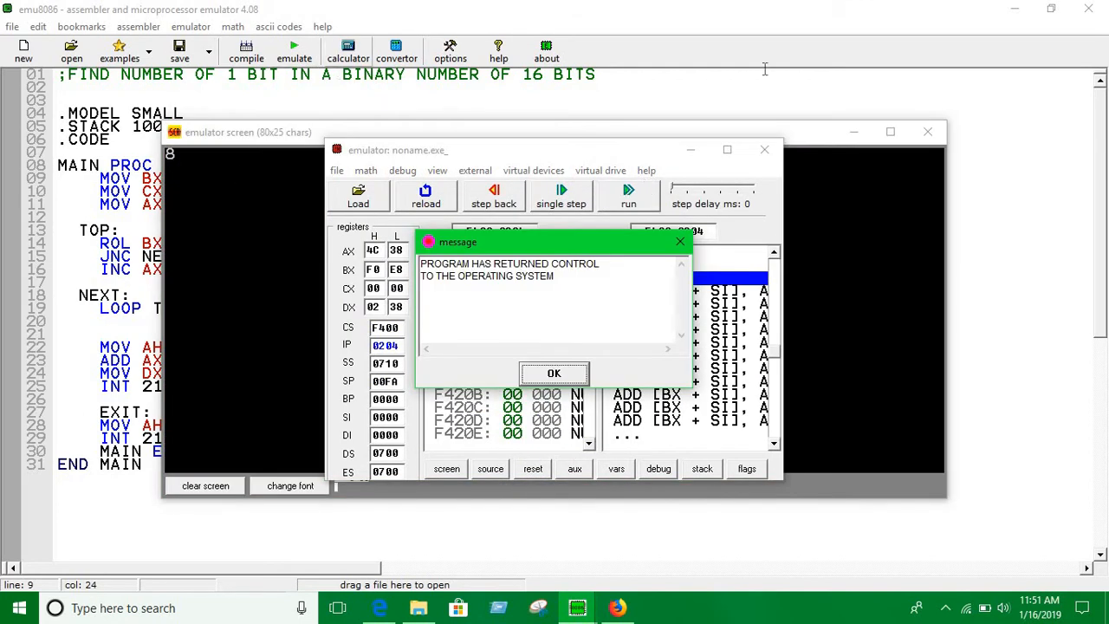
click(554, 373)
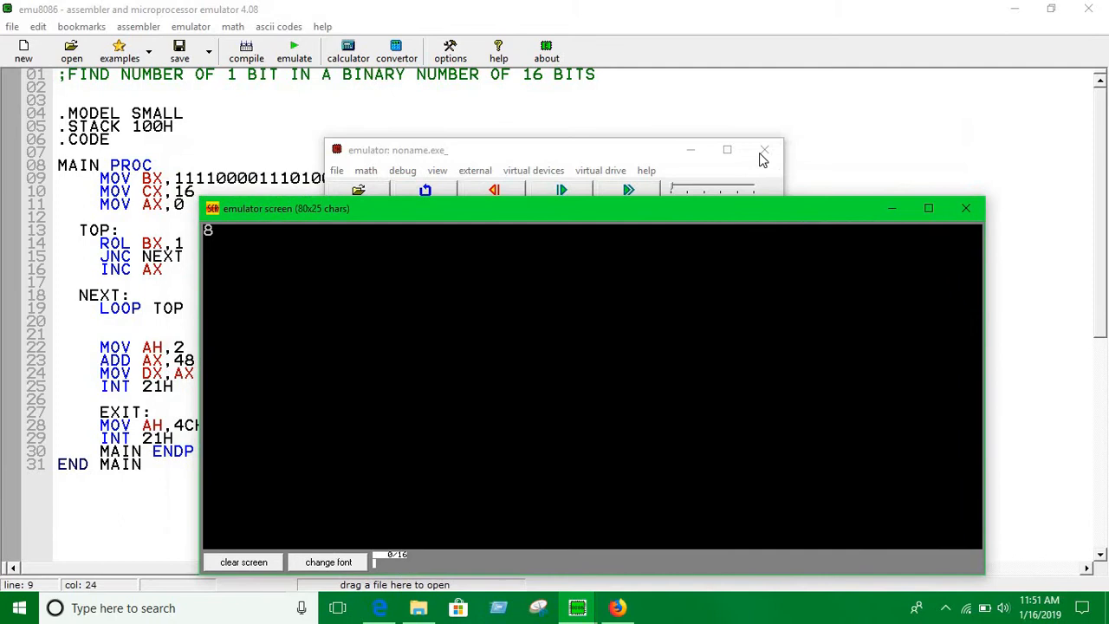